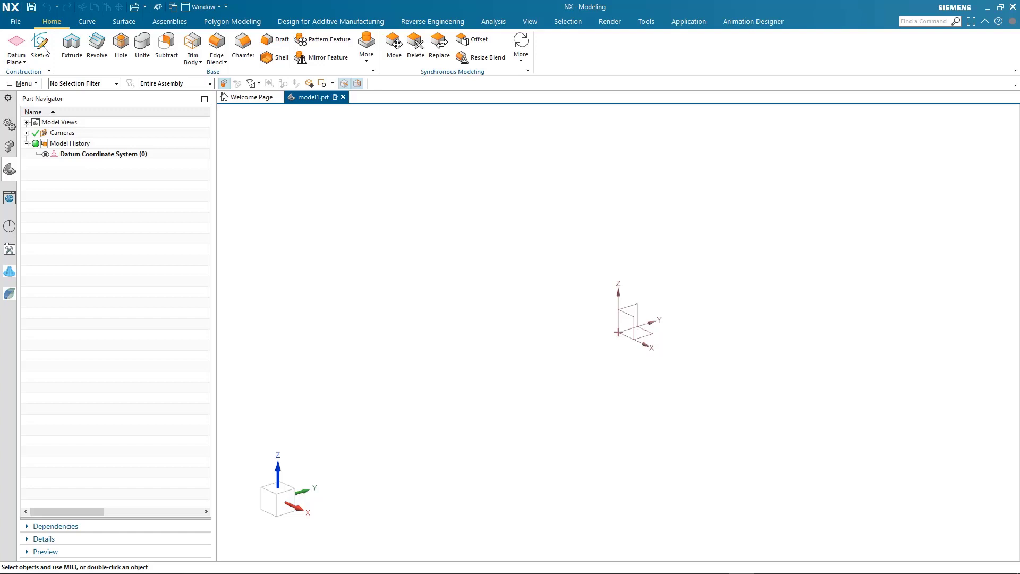
Step: Create a new sketch on the default XY plane
{"action": "left_click", "coordinate": [34, 41]}
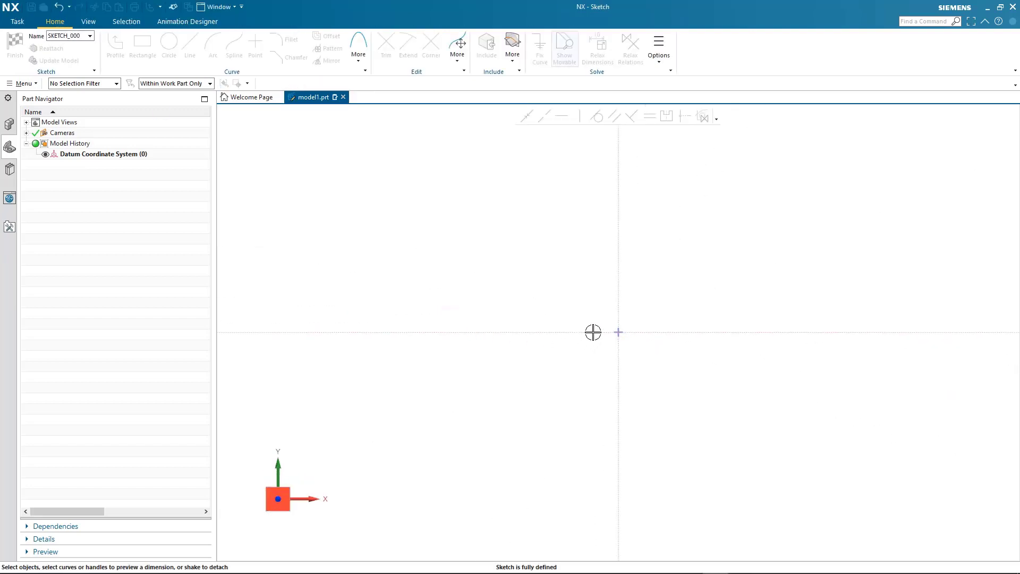
Step: Start a Profile line chain and place the next corner of the I-beam outline
{"action": "left_click", "coordinate": [116, 45]}
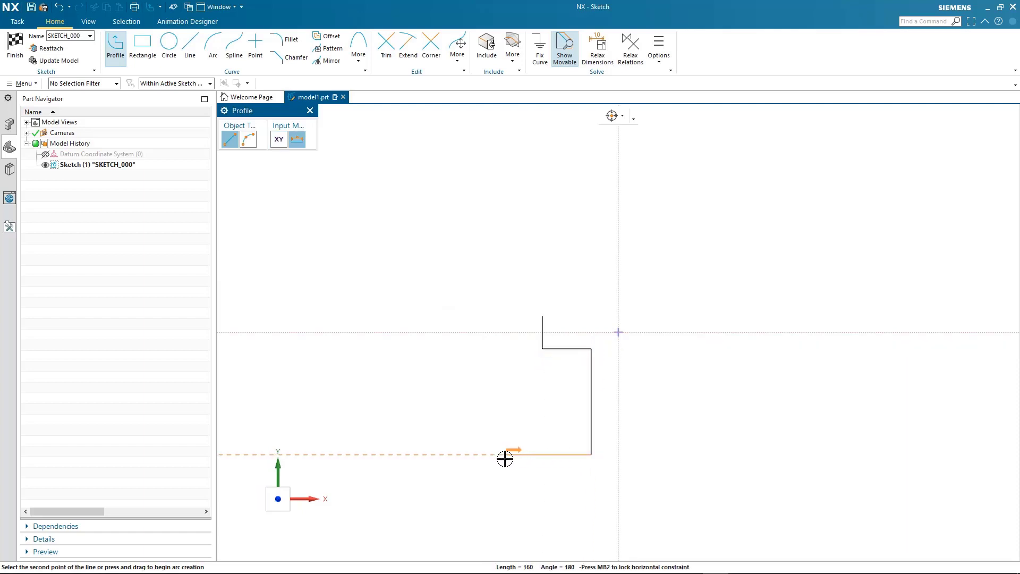
{"action": "left_click", "coordinate": [741, 457]}
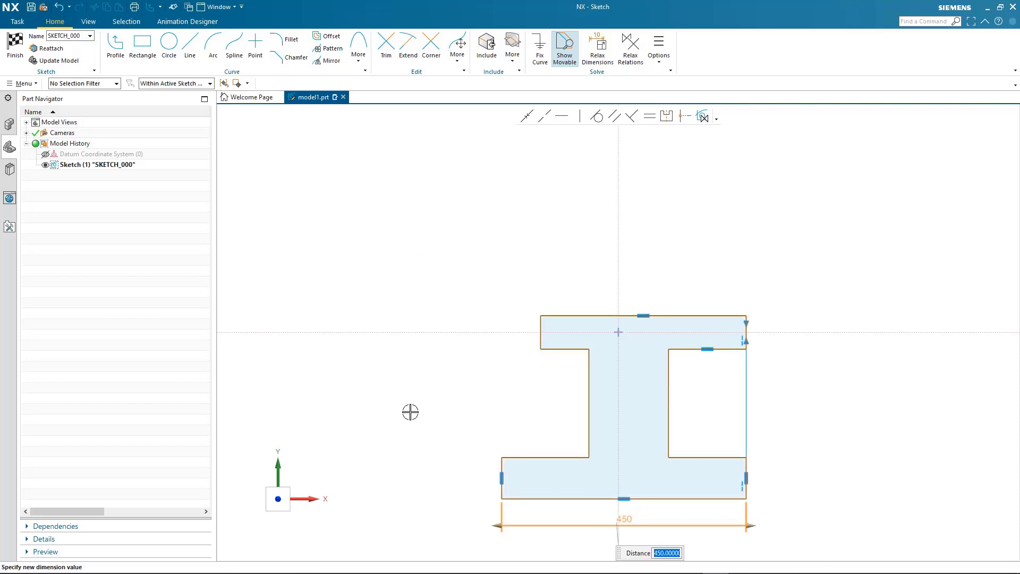
{"action": "mouse_move", "coordinate": [431, 411]}
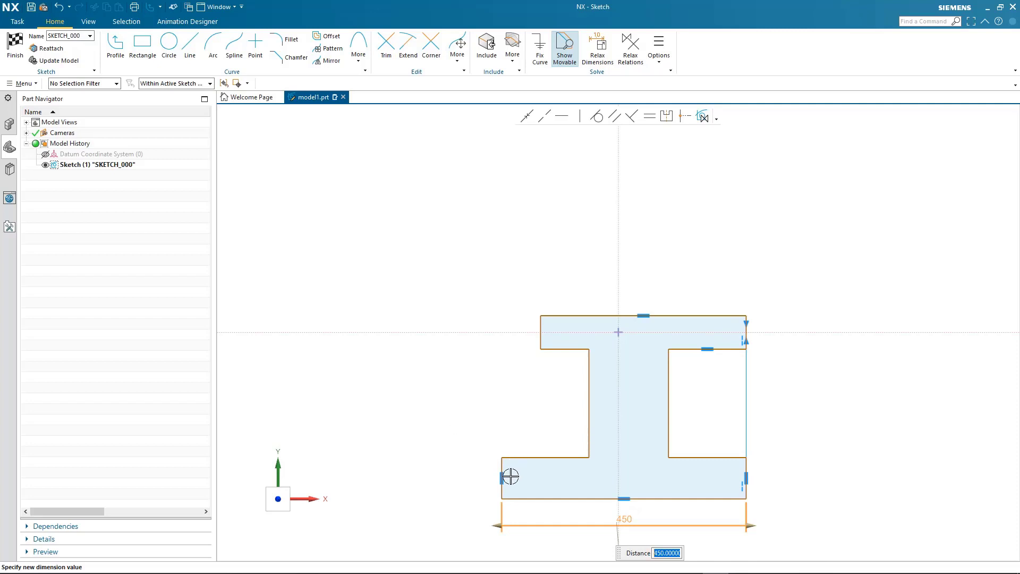
{"action": "mouse_move", "coordinate": [726, 371]}
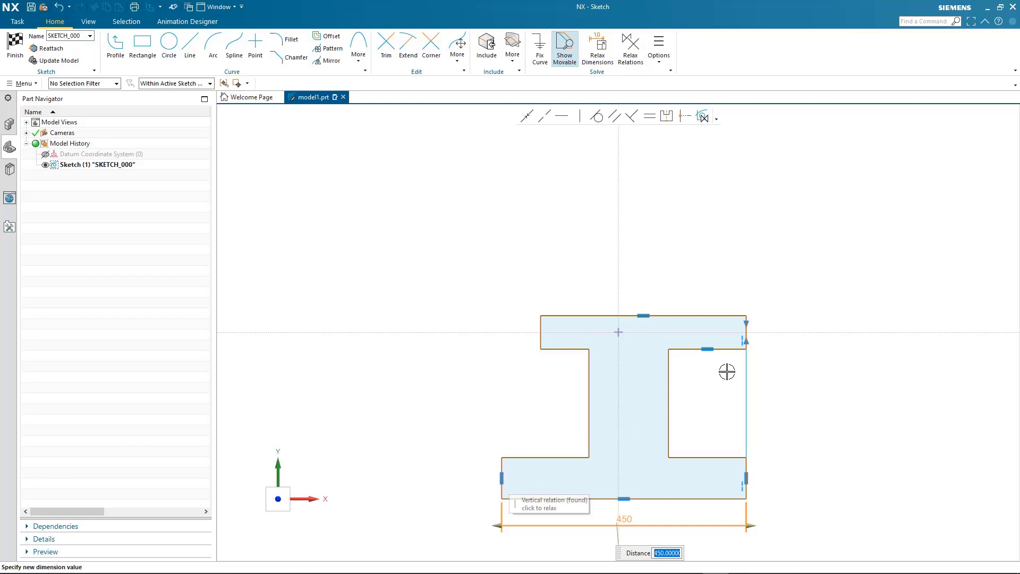
{"action": "mouse_move", "coordinate": [733, 490]}
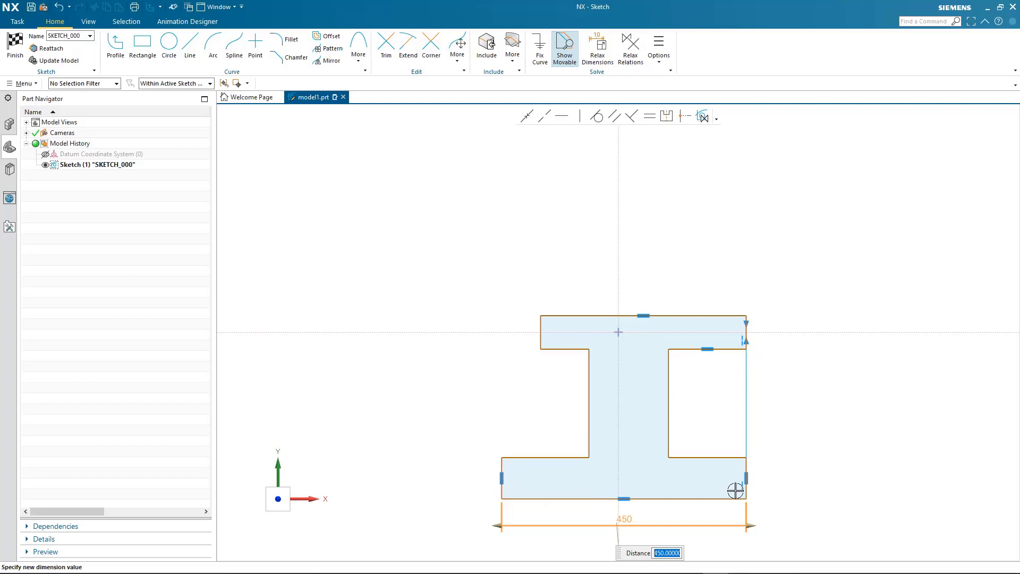
{"action": "mouse_move", "coordinate": [759, 326]}
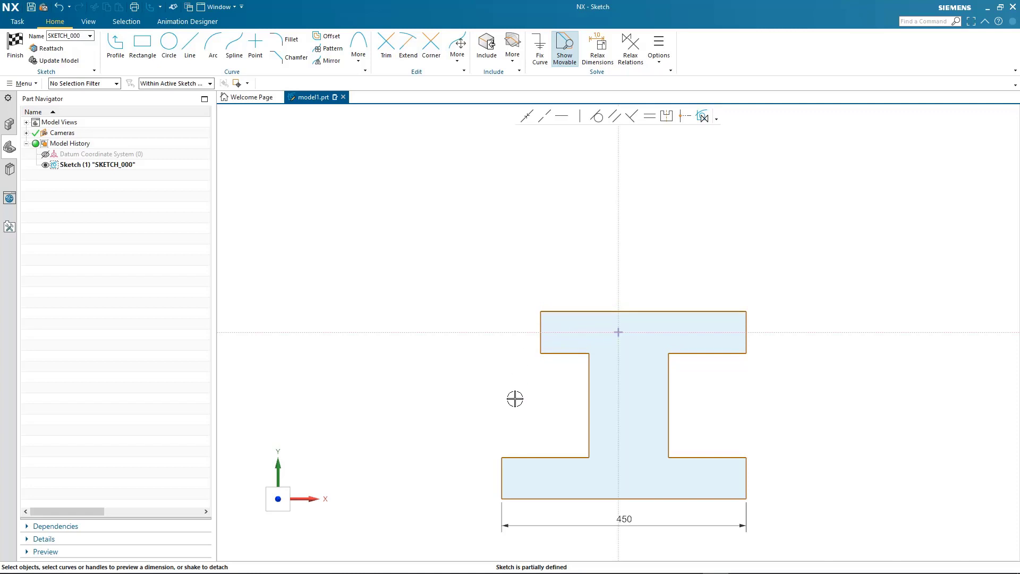
{"action": "mouse_move", "coordinate": [516, 398]}
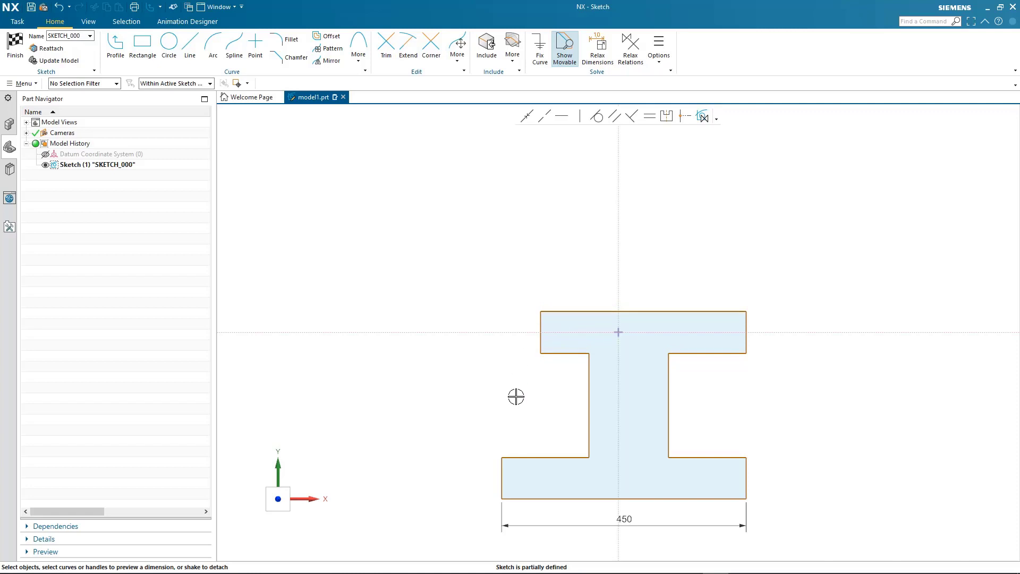
{"action": "mouse_move", "coordinate": [587, 309]}
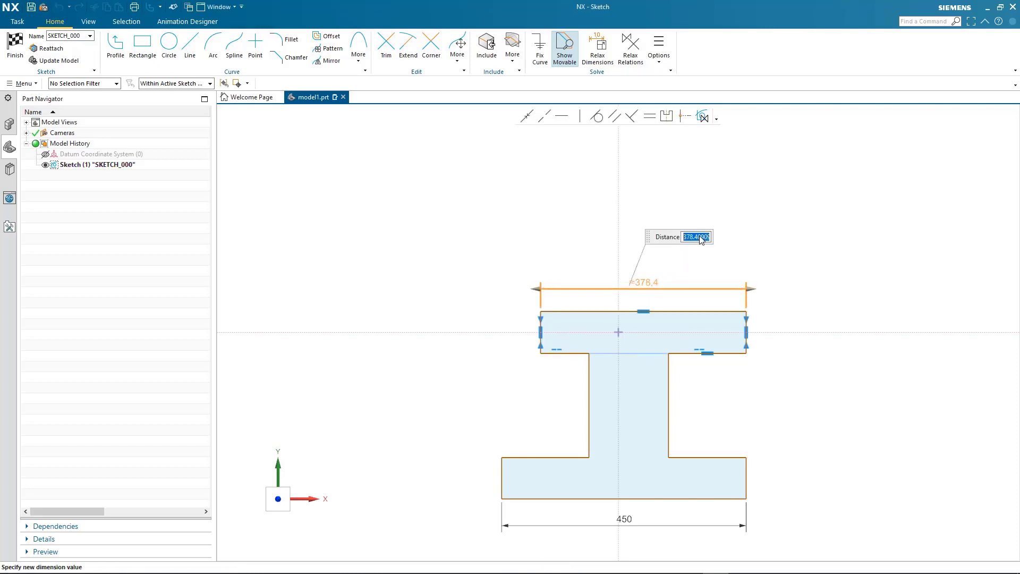
Step: Enter 380 for the top flange width and reopen the bottom flange width dimension
{"action": "type", "text": "380"}
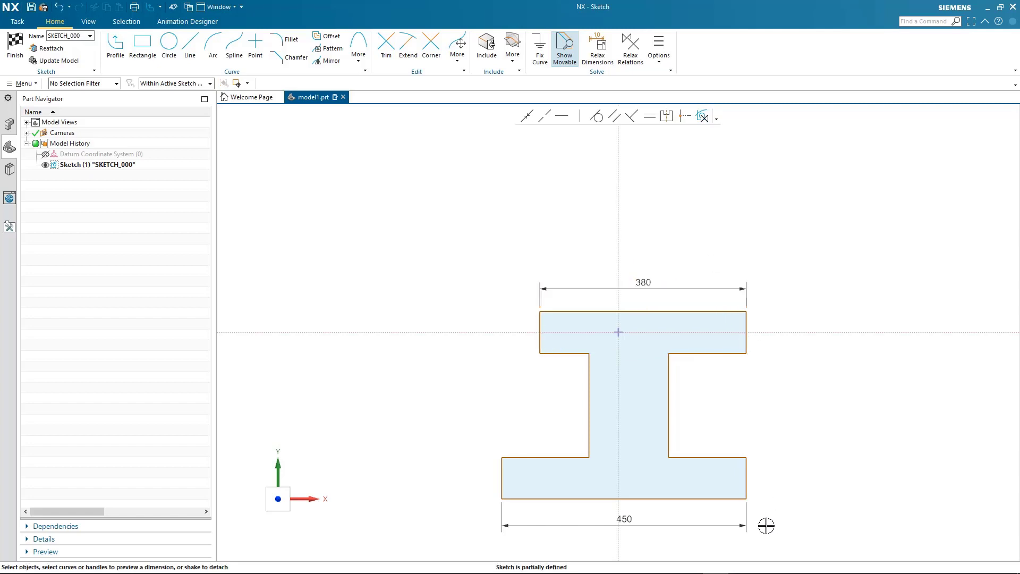
{"action": "double_click", "coordinate": [626, 519]}
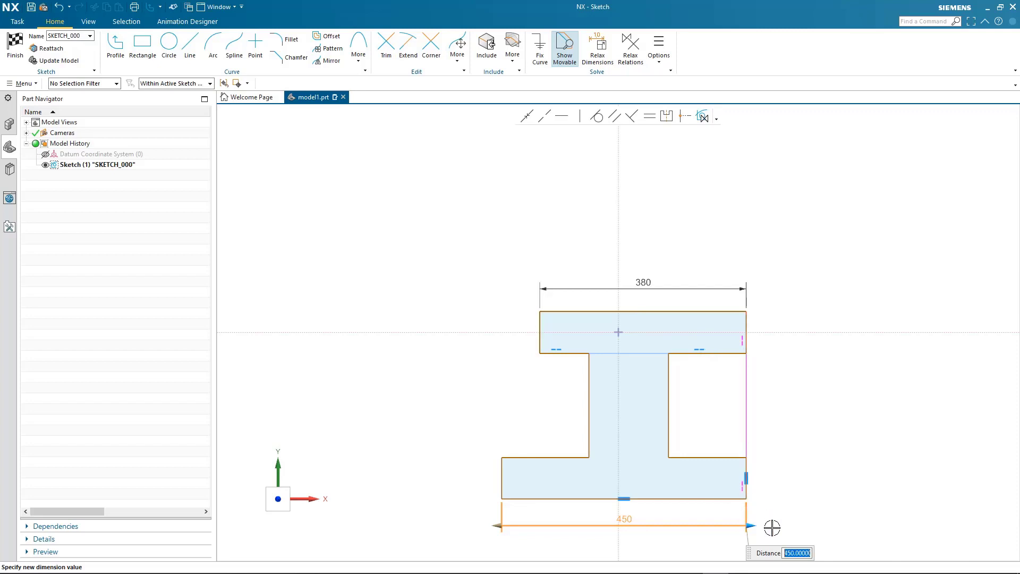
Step: Stretch the bottom flange wider by dragging its right end outward
{"action": "left_click_drag", "start_coordinate": [771, 527], "coordinate": [790, 527]}
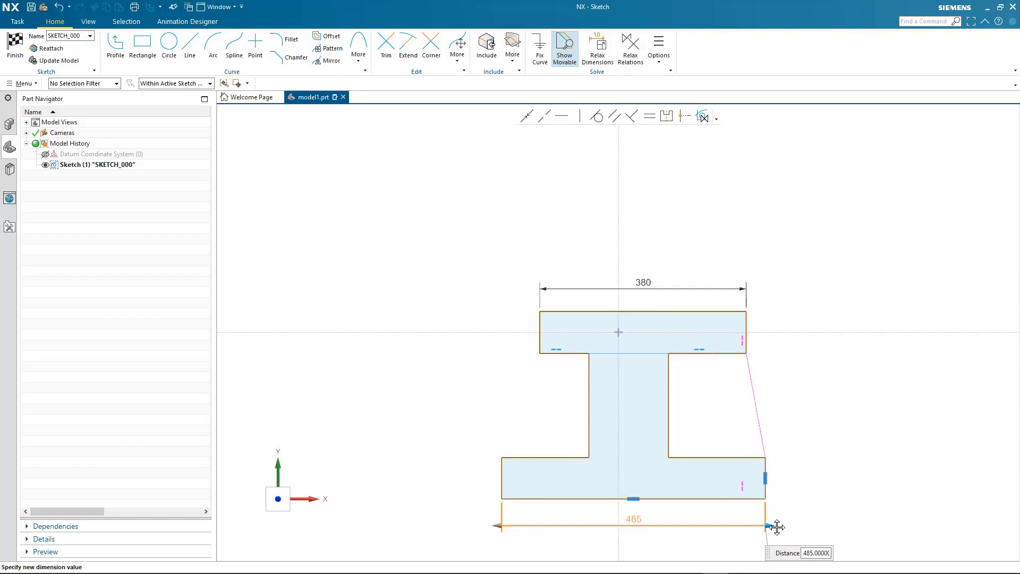
{"action": "left_click_drag", "start_coordinate": [766, 525], "coordinate": [788, 526]}
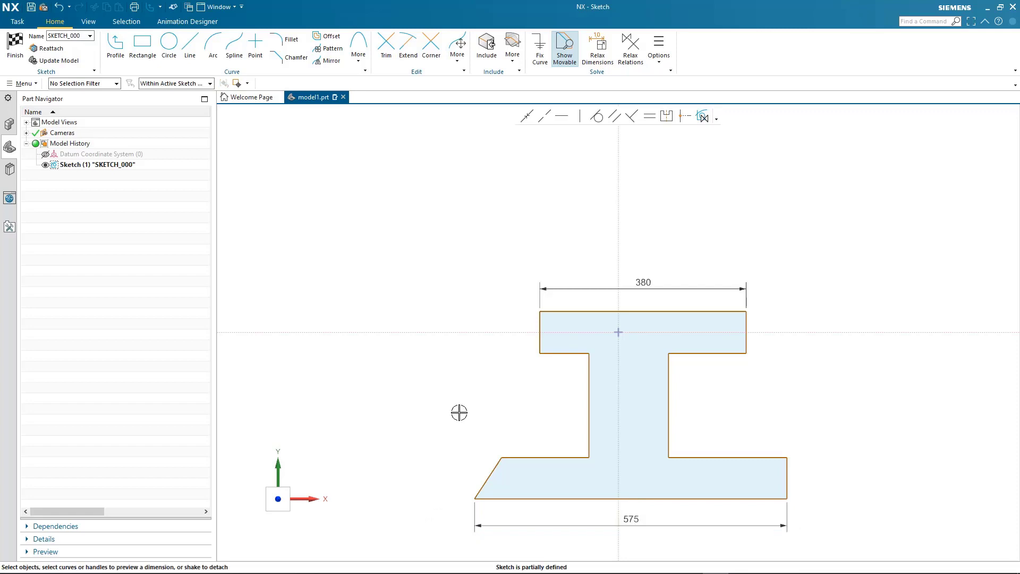
{"action": "mouse_move", "coordinate": [648, 299]}
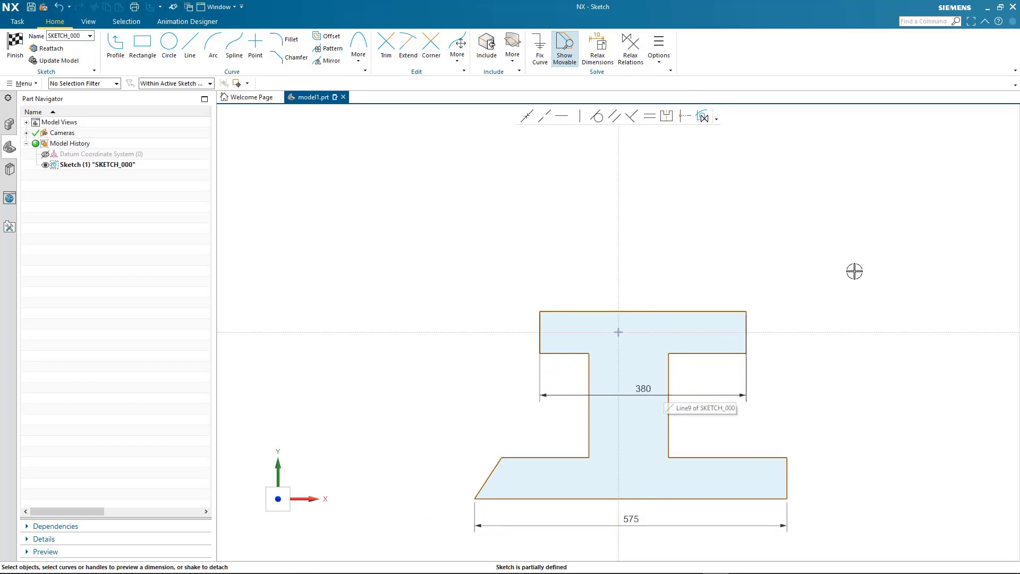
{"action": "mouse_move", "coordinate": [744, 298]}
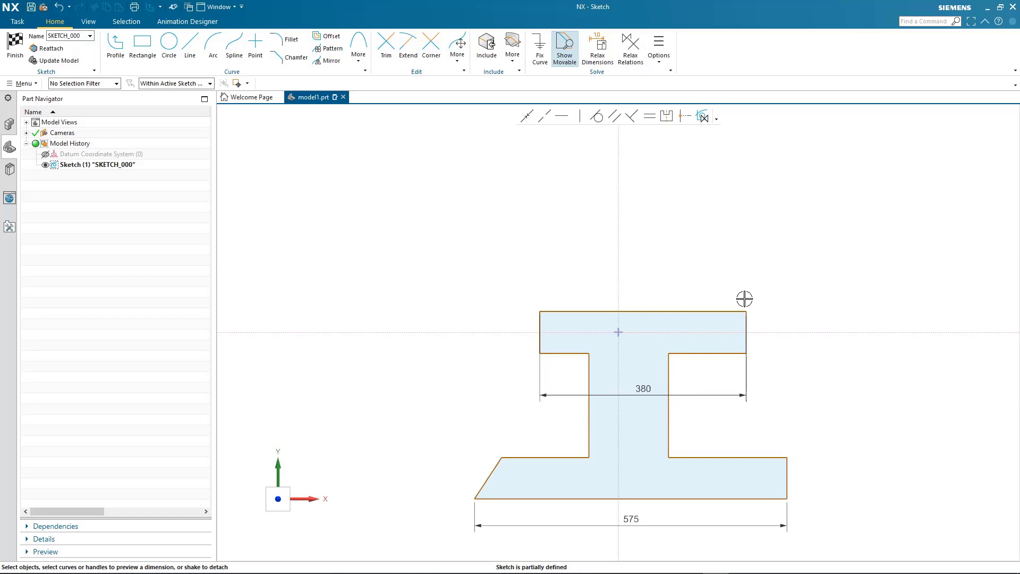
{"action": "mouse_move", "coordinate": [724, 281]}
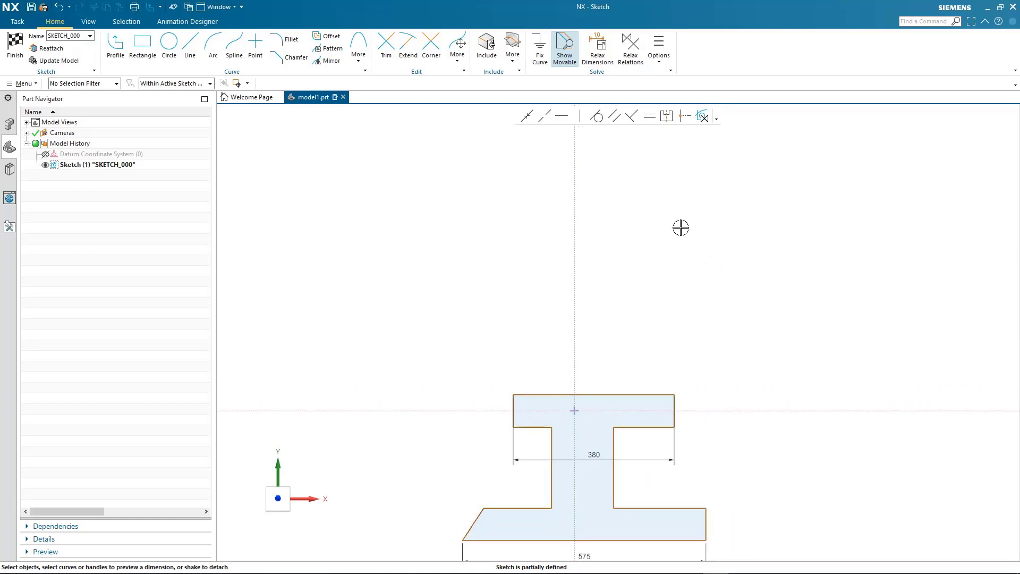
Step: Draw the outer boss circle above the I-beam on the vertical axis
{"action": "left_click", "coordinate": [168, 42]}
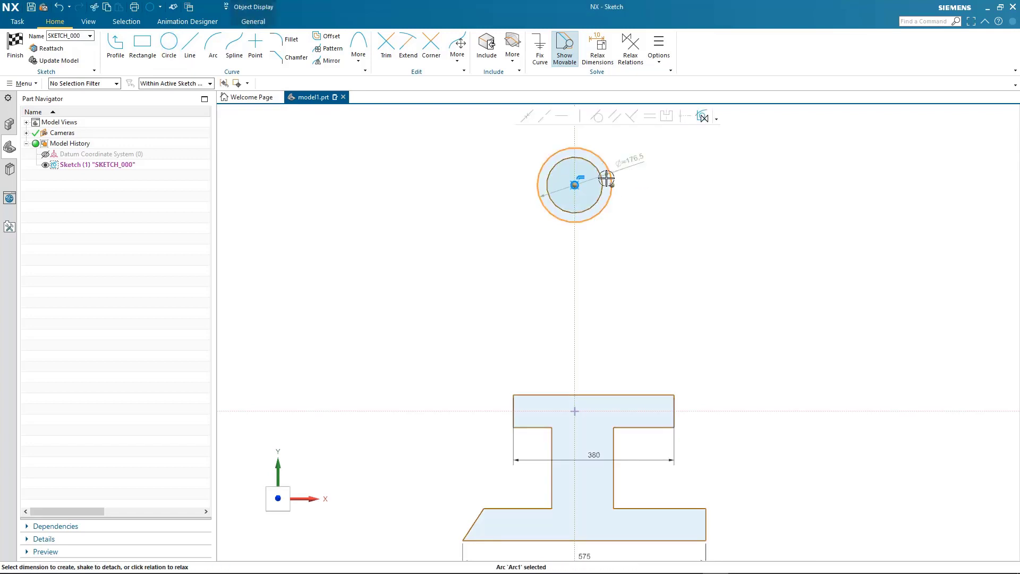
{"action": "left_click_drag", "start_coordinate": [605, 177], "coordinate": [613, 189]}
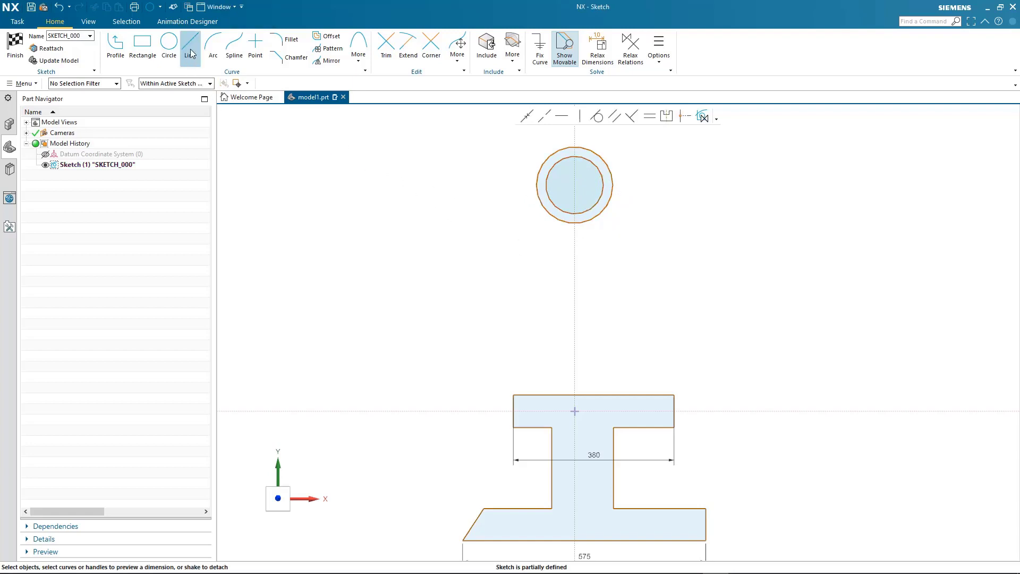
Step: Draw the tapered lines to the flange and edit the 380 top flange dimension
{"action": "left_click", "coordinate": [190, 48]}
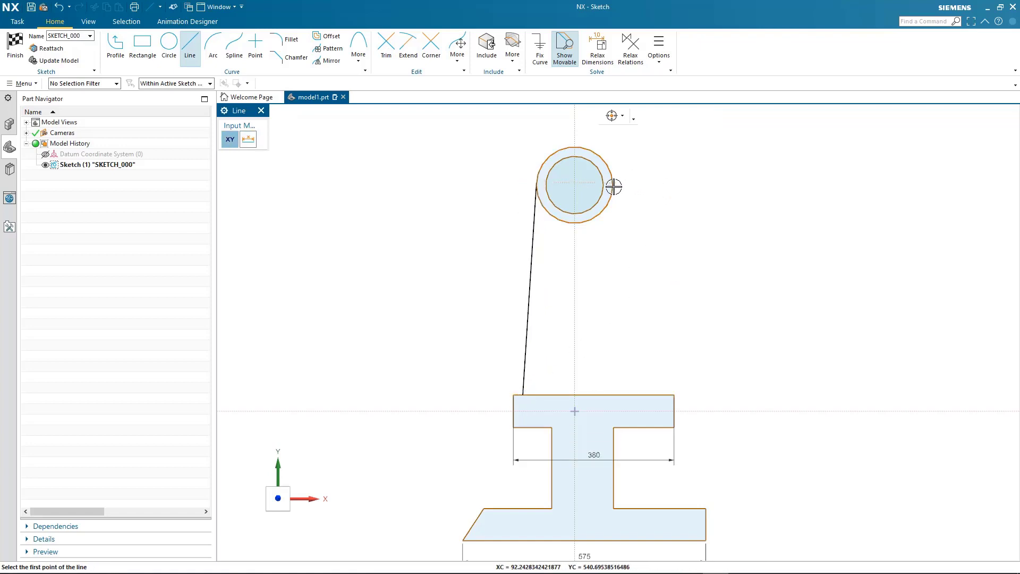
{"action": "mouse_move", "coordinate": [655, 406]}
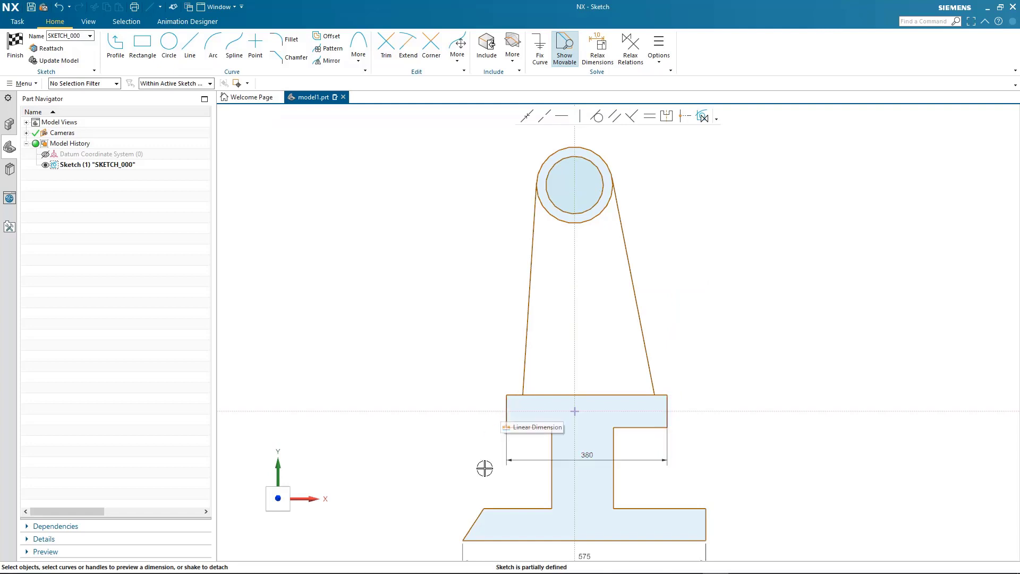
{"action": "mouse_move", "coordinate": [469, 446]}
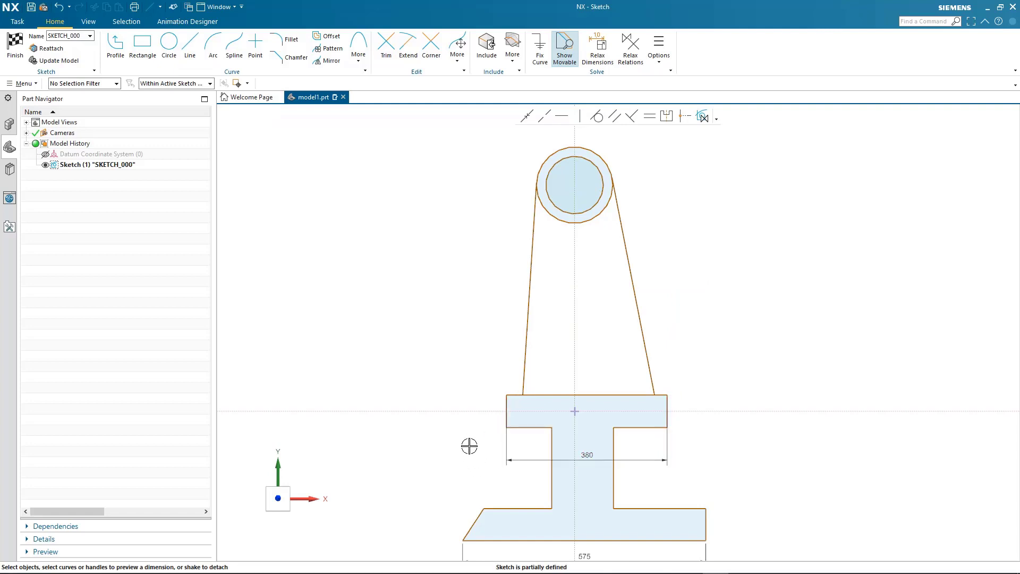
{"action": "double_click", "coordinate": [588, 454]}
{"action": "type", "text": "510"}
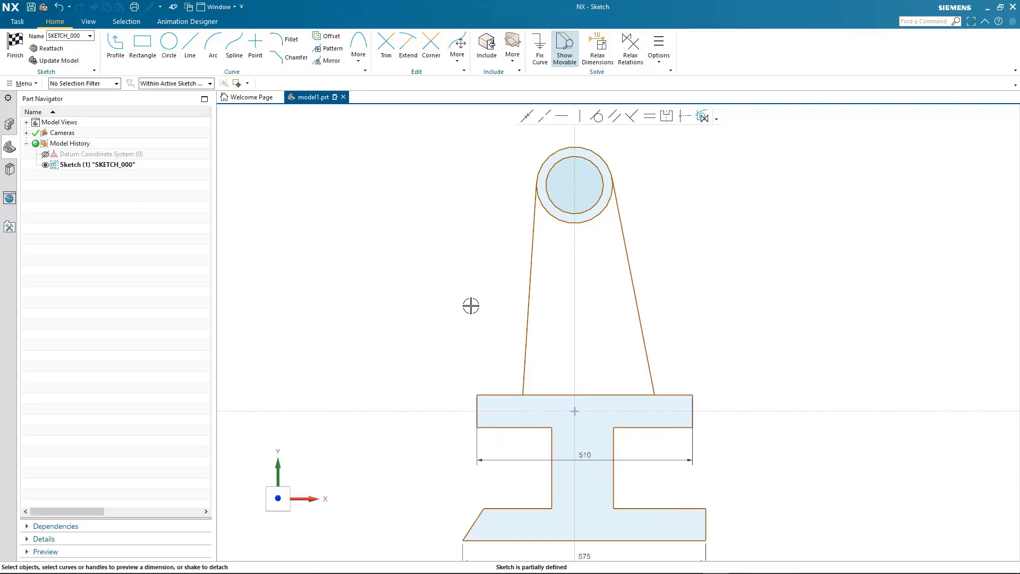
{"action": "mouse_move", "coordinate": [521, 281]}
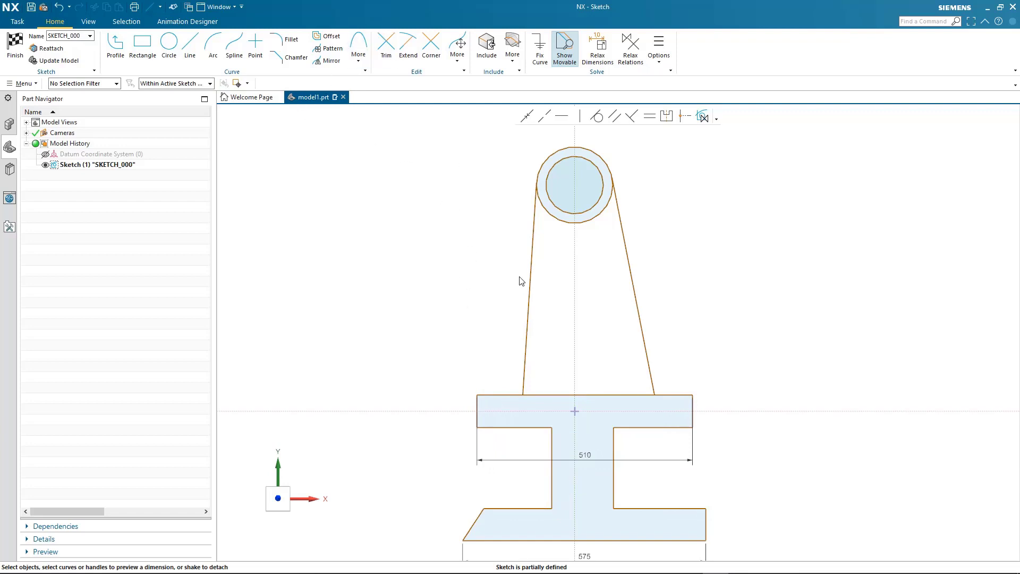
Step: Trim away the outer circle's lower arc inside the arm
{"action": "left_click", "coordinate": [385, 42]}
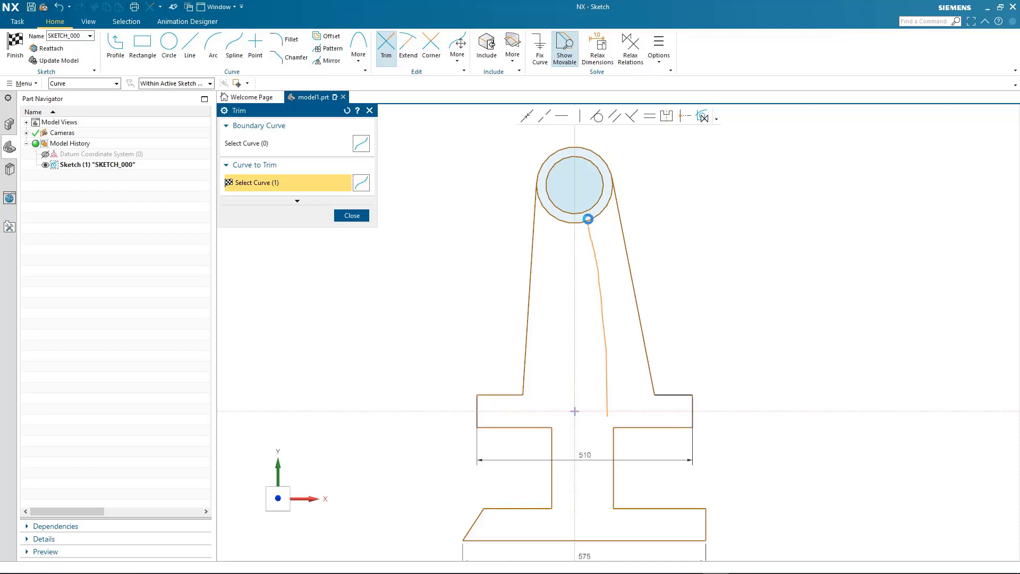
{"action": "left_click", "coordinate": [588, 219]}
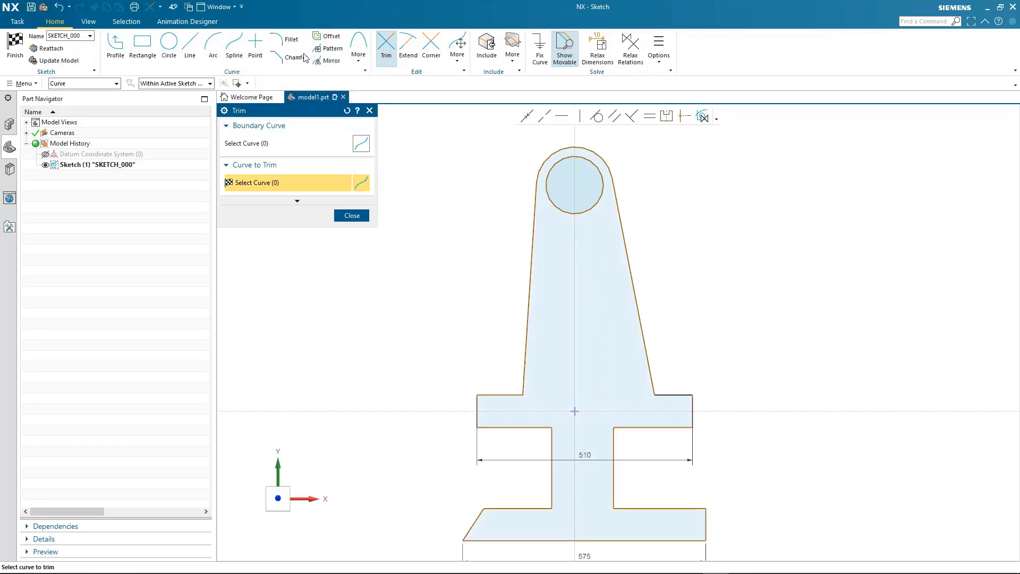
{"action": "left_click", "coordinate": [284, 39]}
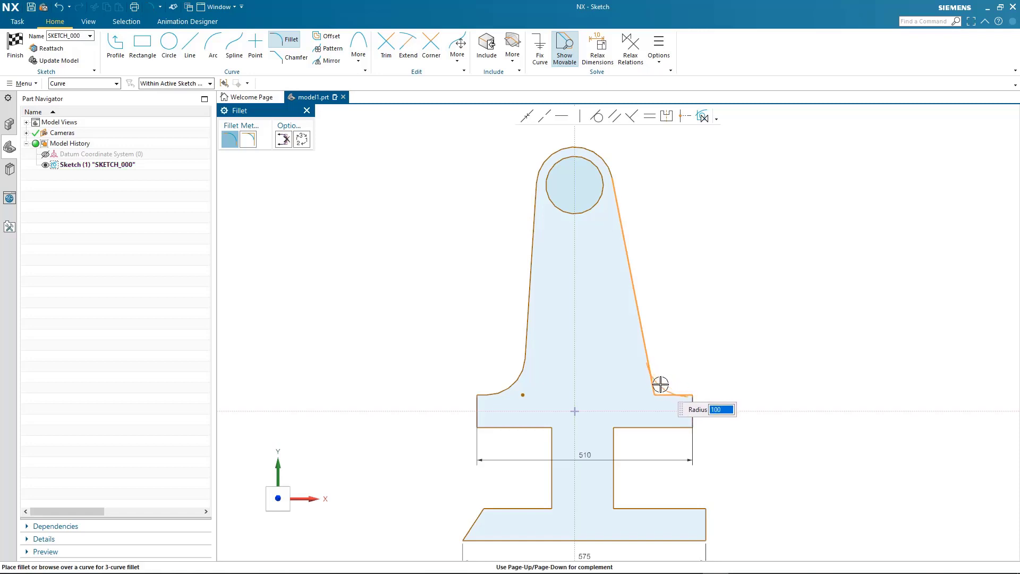
Step: Fillet the right arm-to-flange corner with radius 100
{"action": "left_click", "coordinate": [292, 111]}
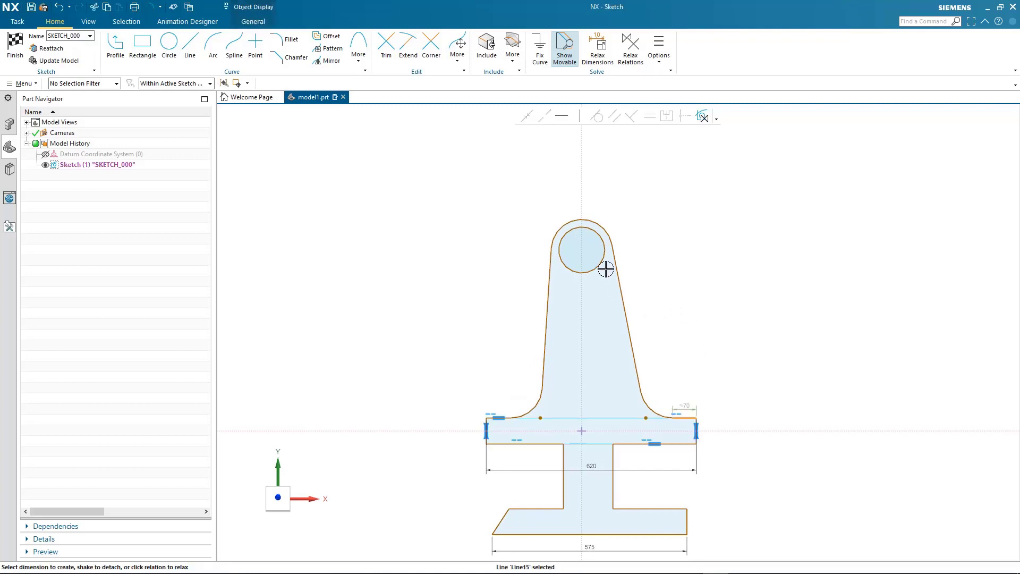
Step: Dimension the boss centre 440 above the top flange and drag the boss left of the axis
{"action": "left_click", "coordinate": [581, 250]}
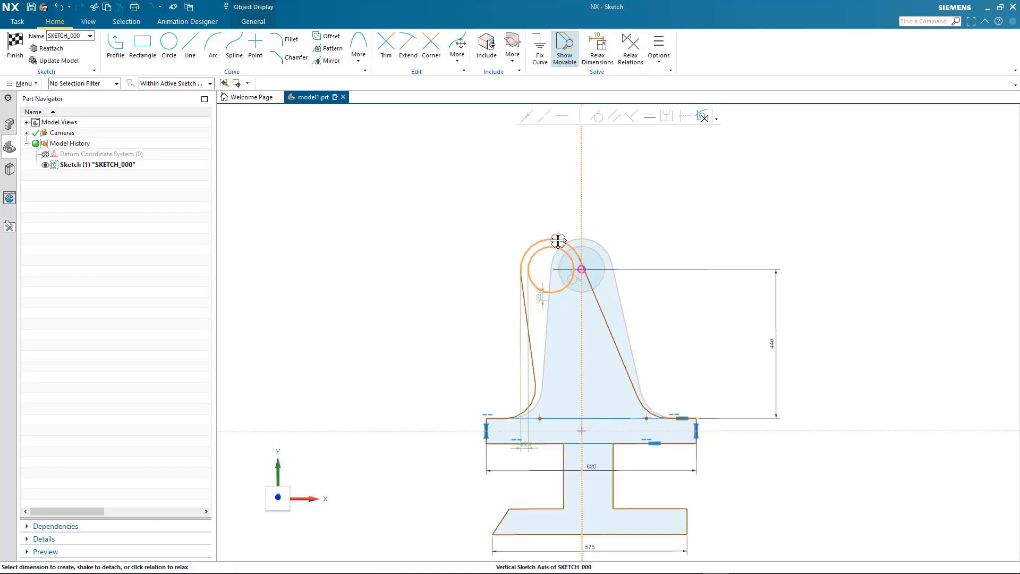
{"action": "left_click_drag", "start_coordinate": [557, 240], "coordinate": [536, 241]}
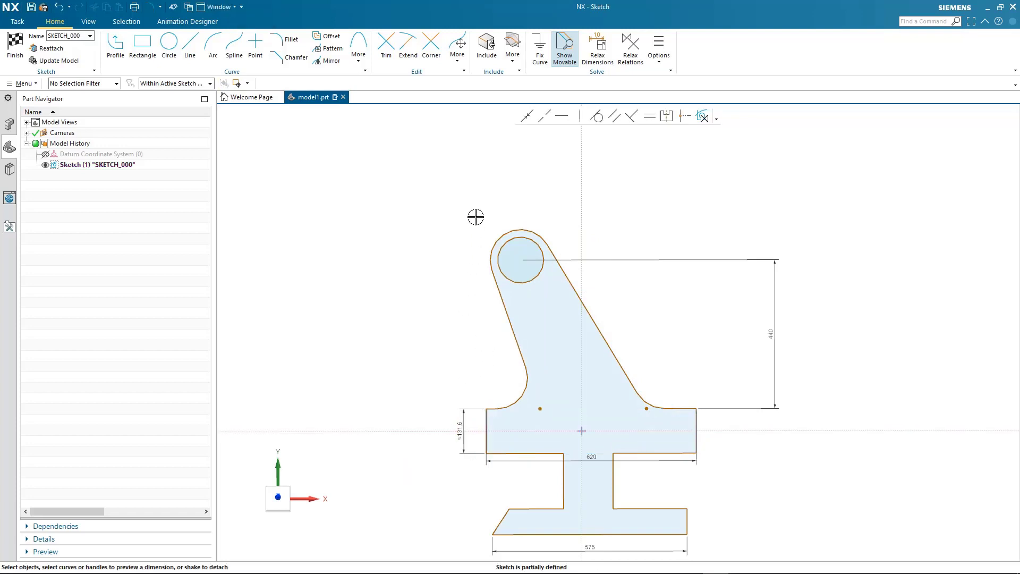
{"action": "left_click", "coordinate": [529, 236]}
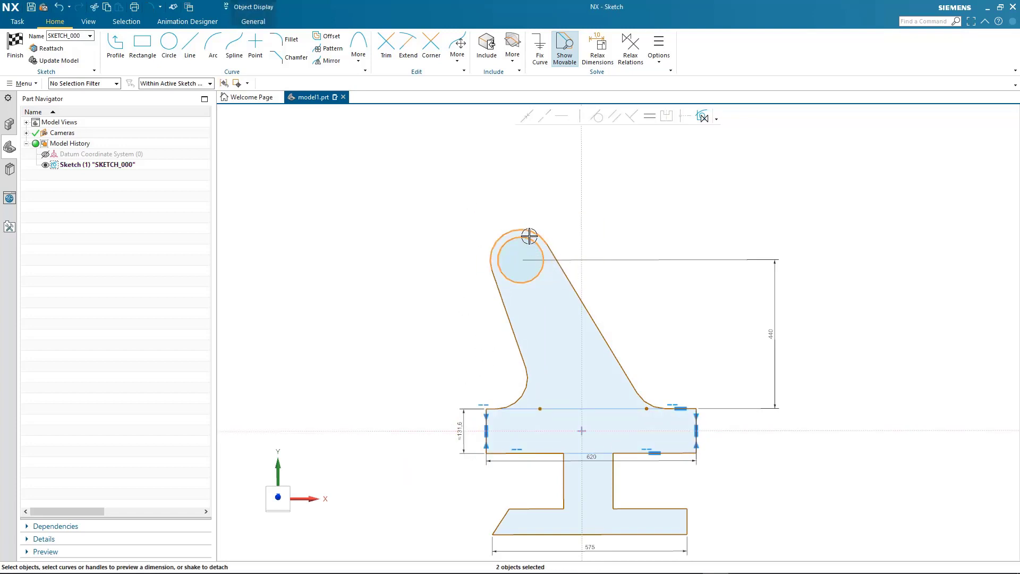